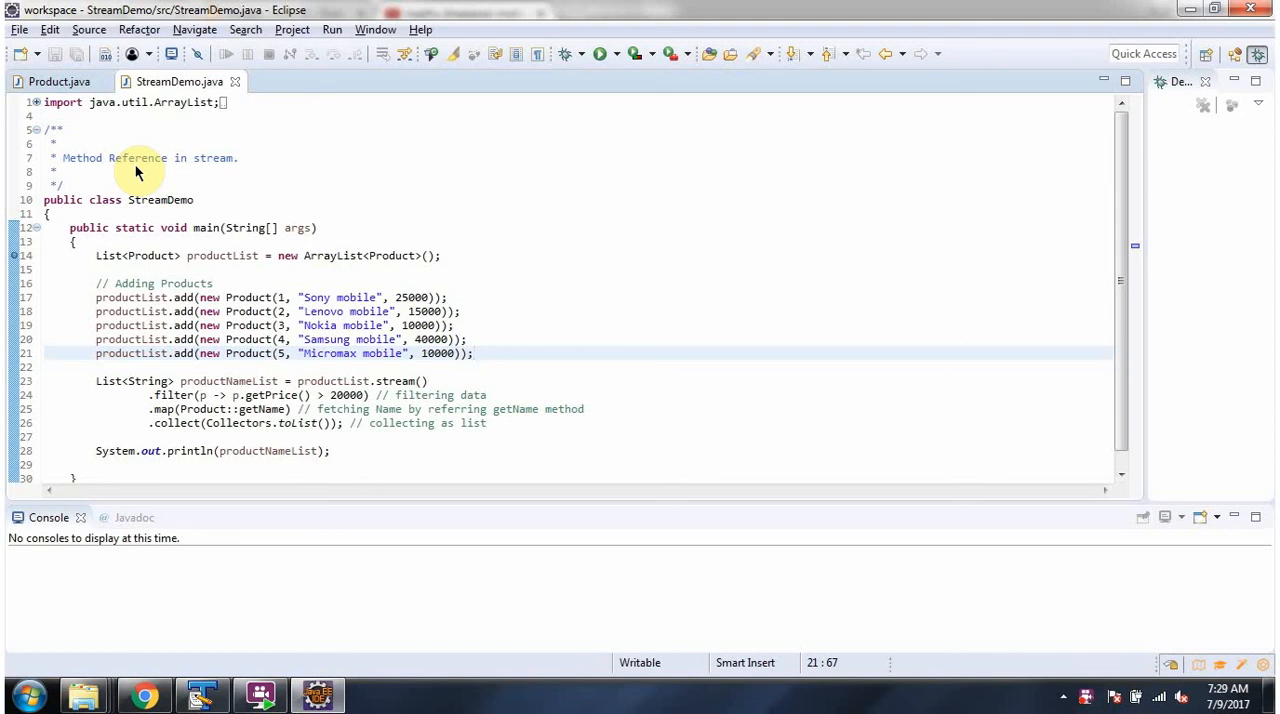
Step: View the Product class fields, constructor, getters, setters and toString in Product.java
left_click(60, 80)
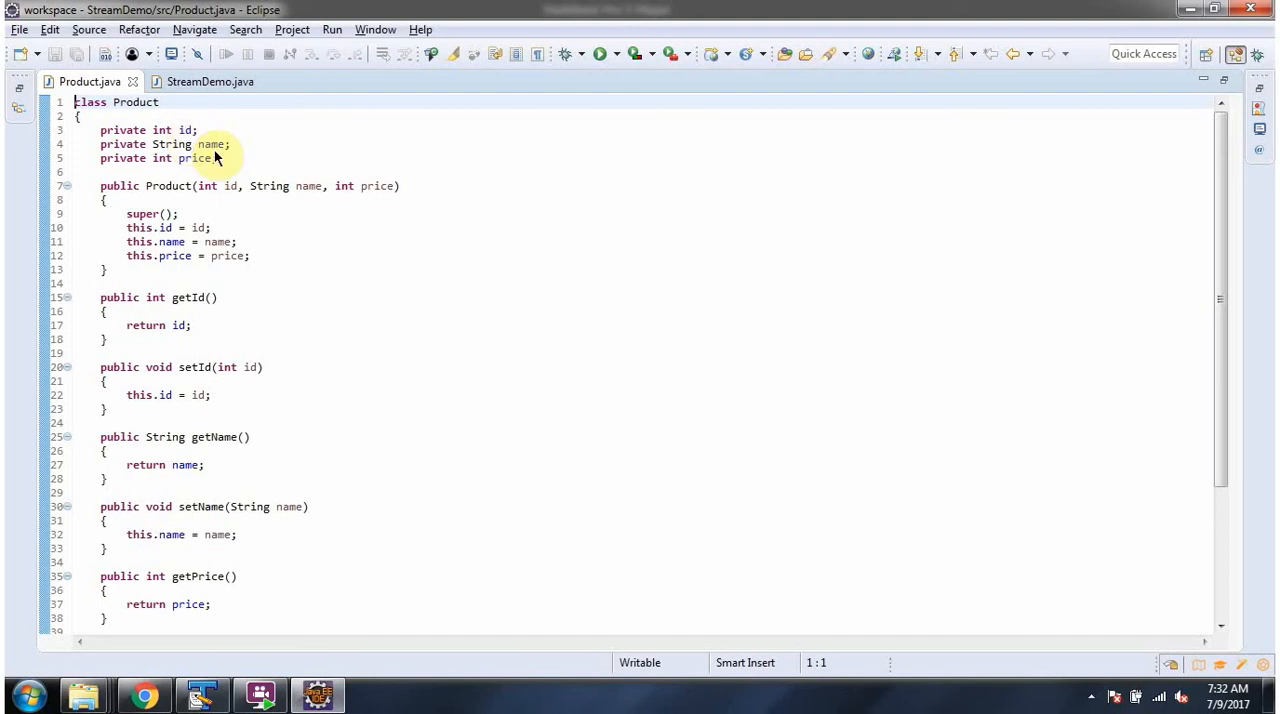
mouse_move(1224, 260)
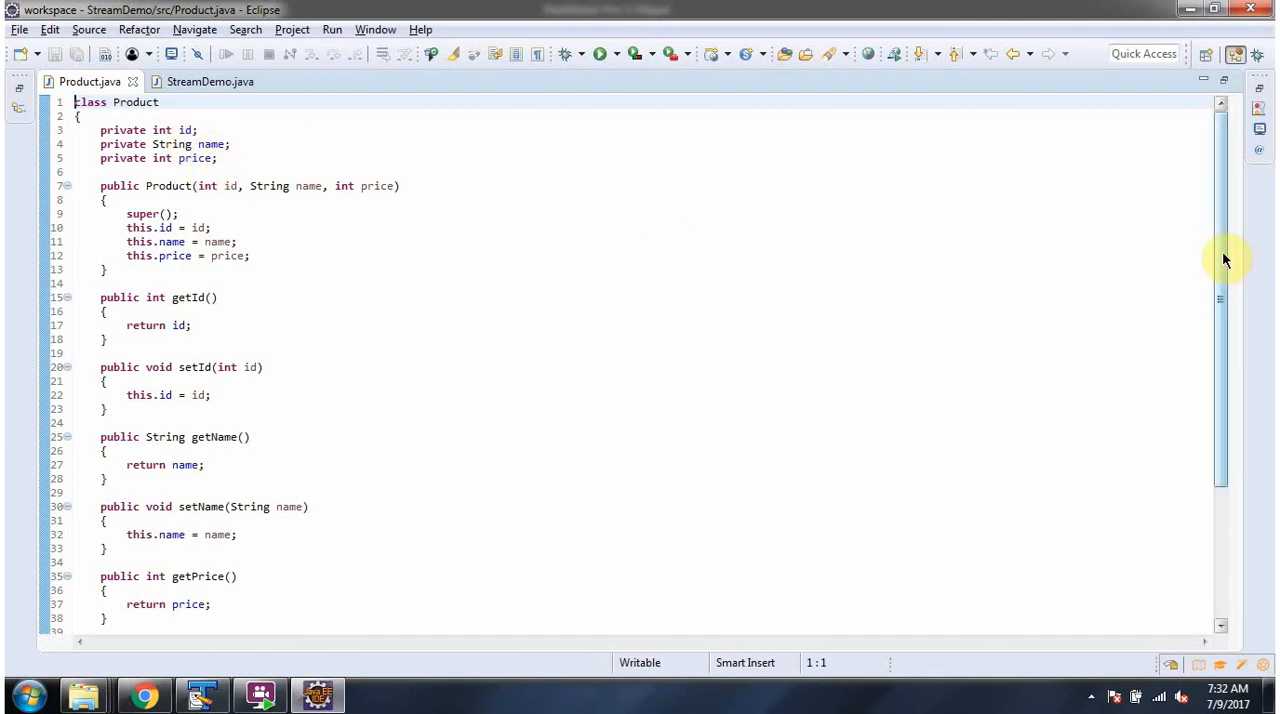
scroll("down", 3)
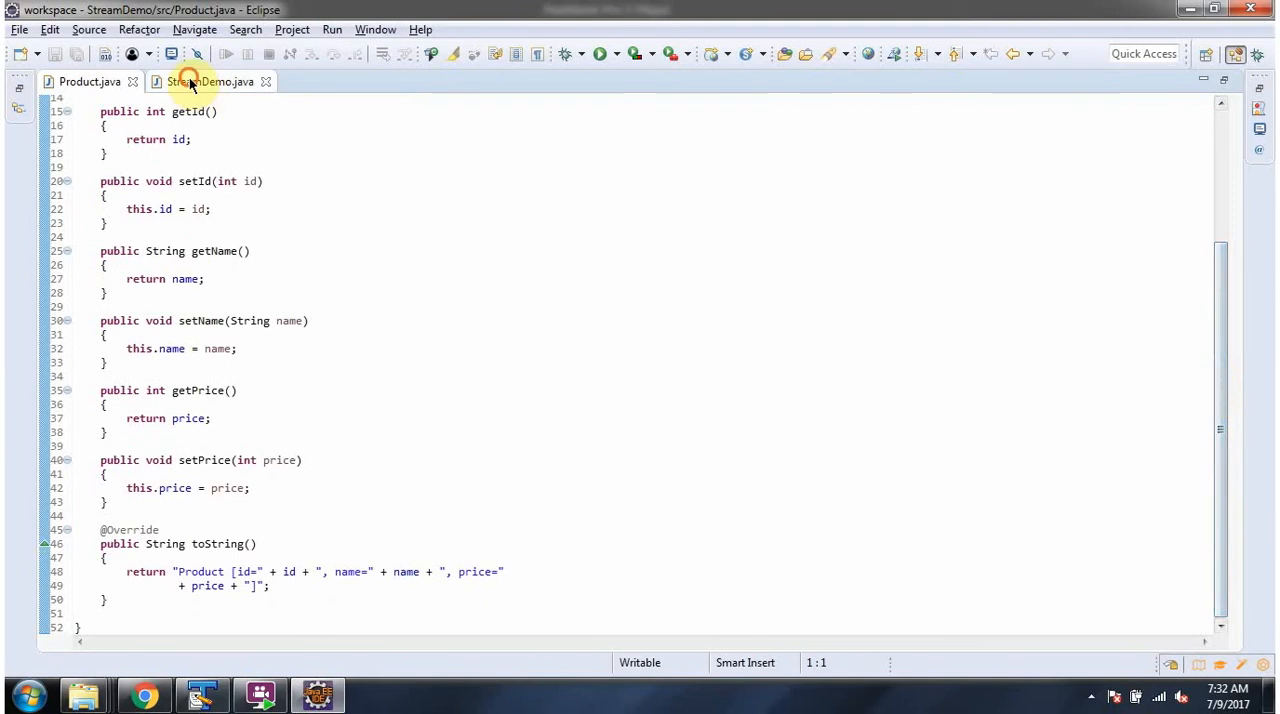
Step: Launch StreamDemo under the debugger, pausing at the productNameList stream line
left_click(208, 80)
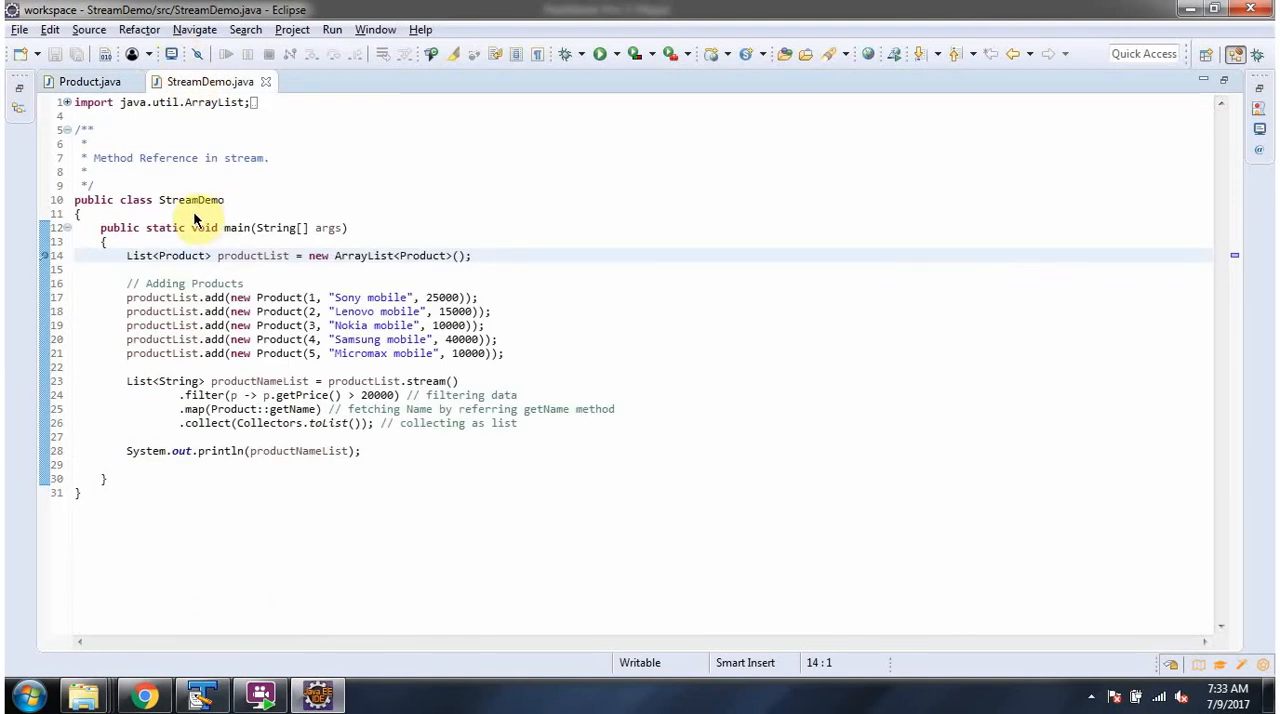
mouse_move(228, 238)
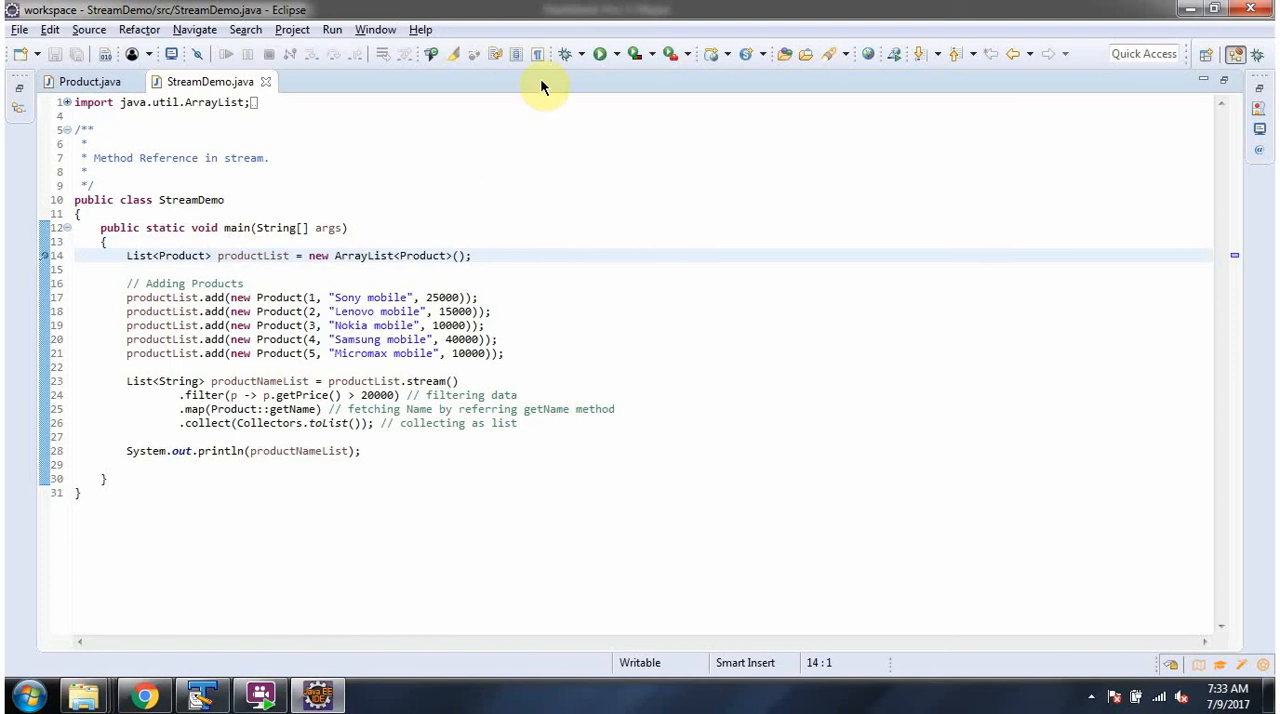
mouse_move(564, 54)
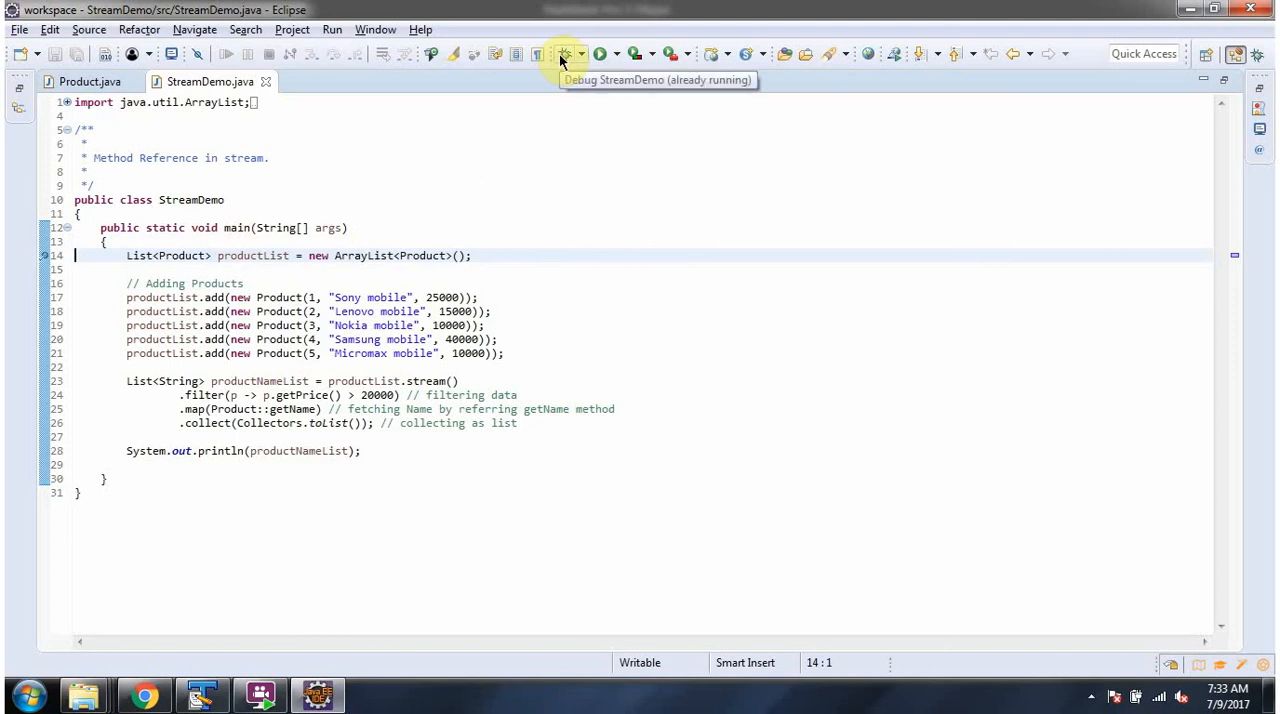
left_click(564, 54)
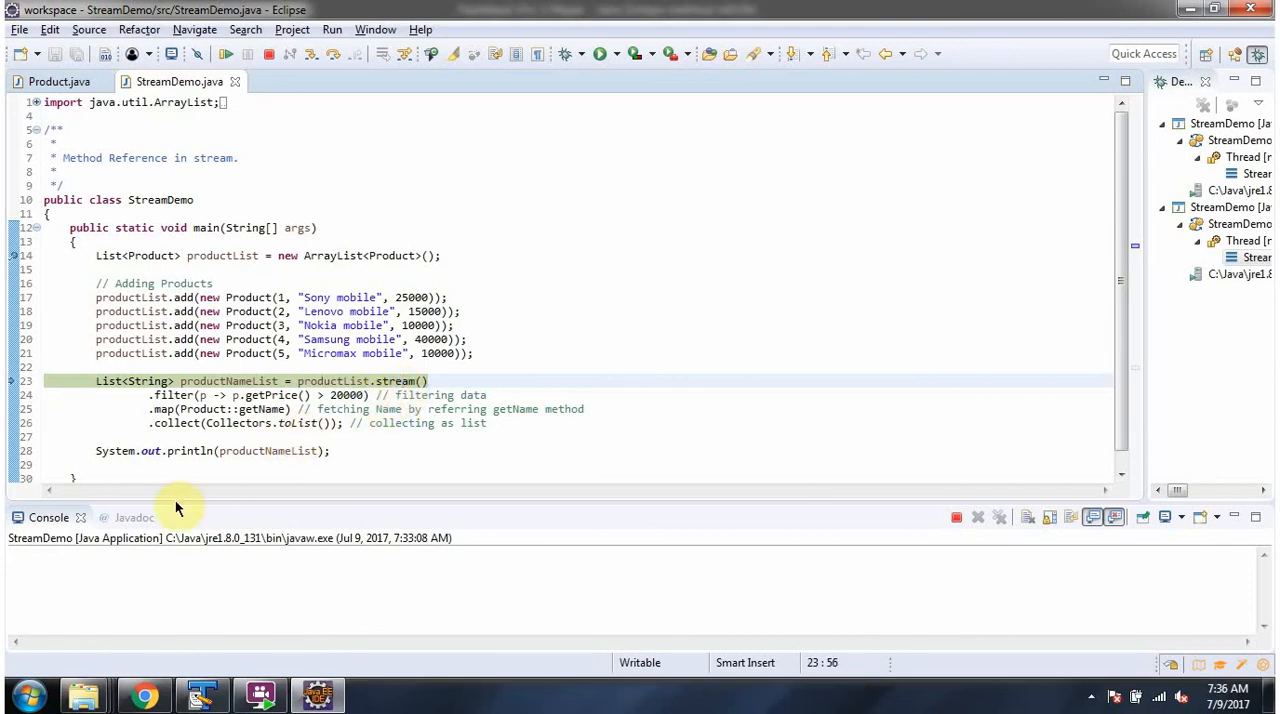
Step: Show the Javadoc for the stream() and collect calls in the product pipeline
left_click(132, 516)
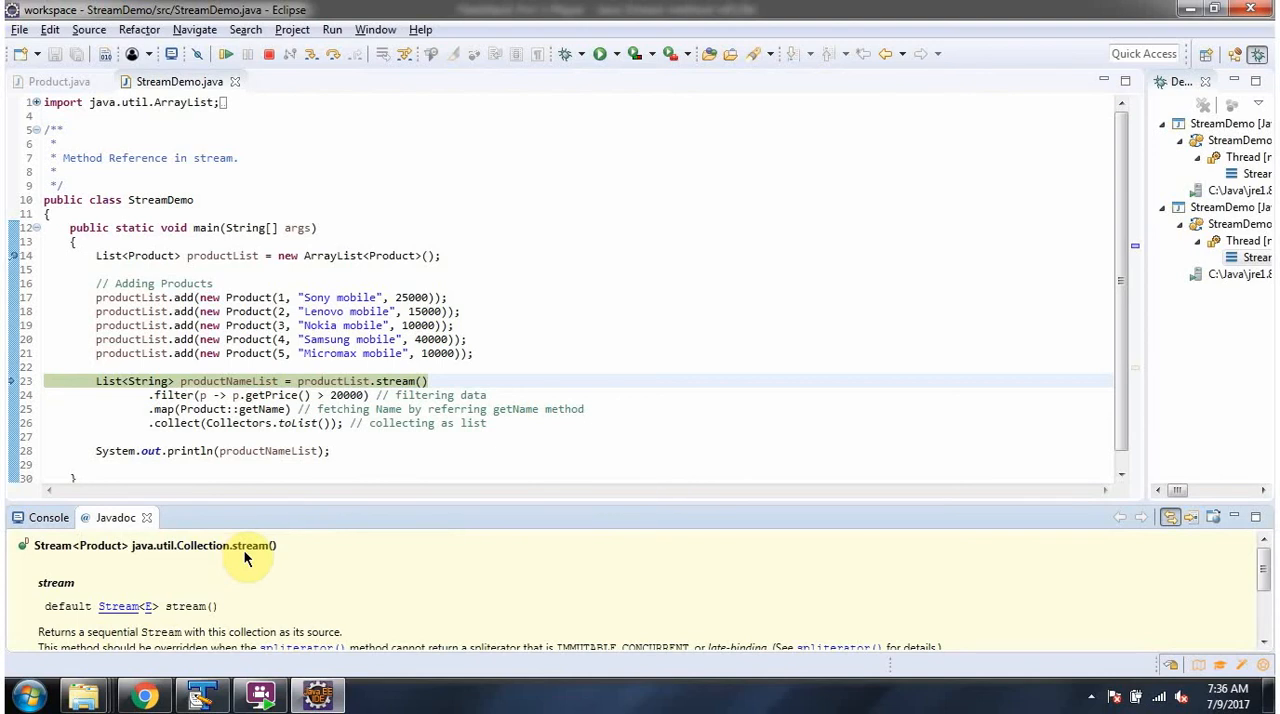
mouse_move(116, 564)
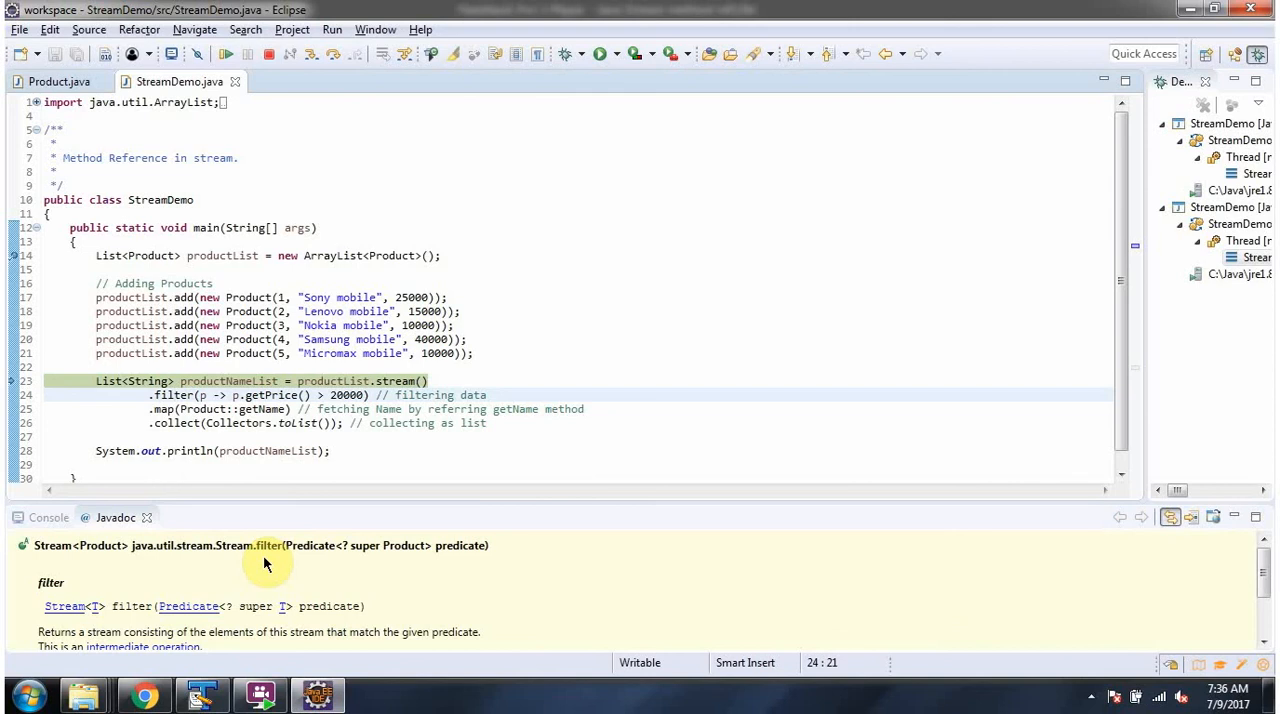
mouse_move(464, 564)
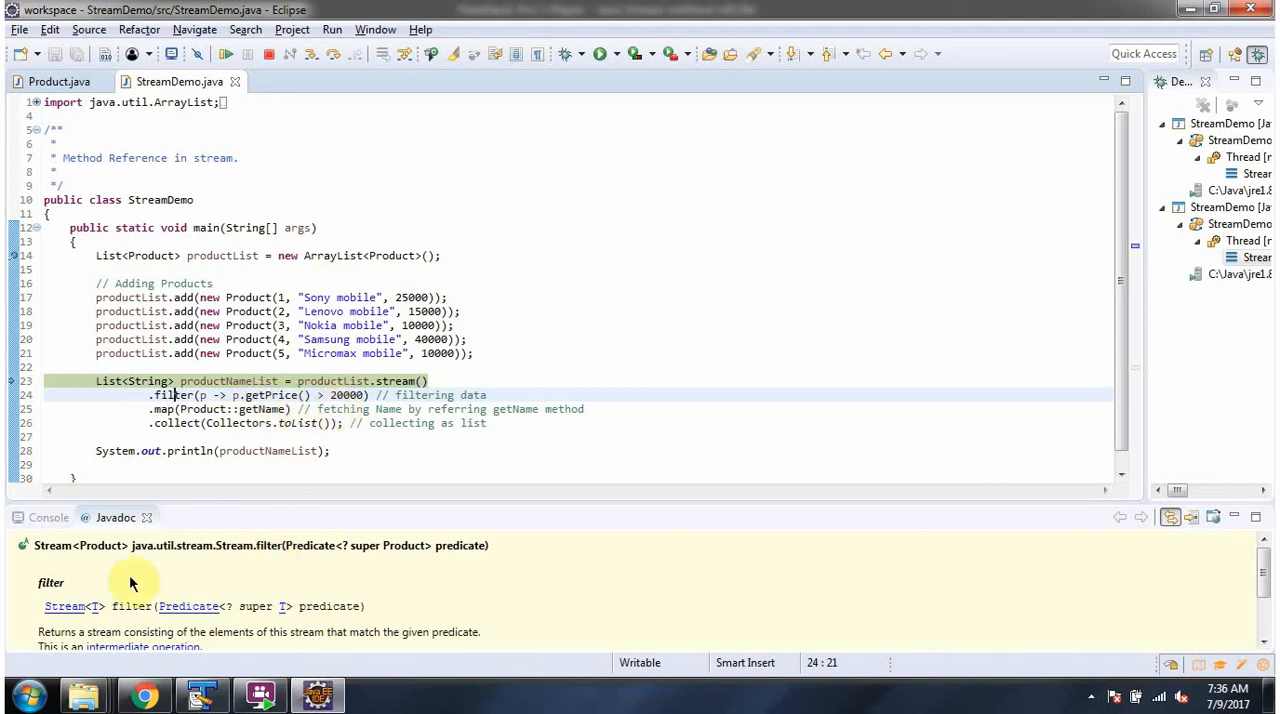
mouse_move(110, 564)
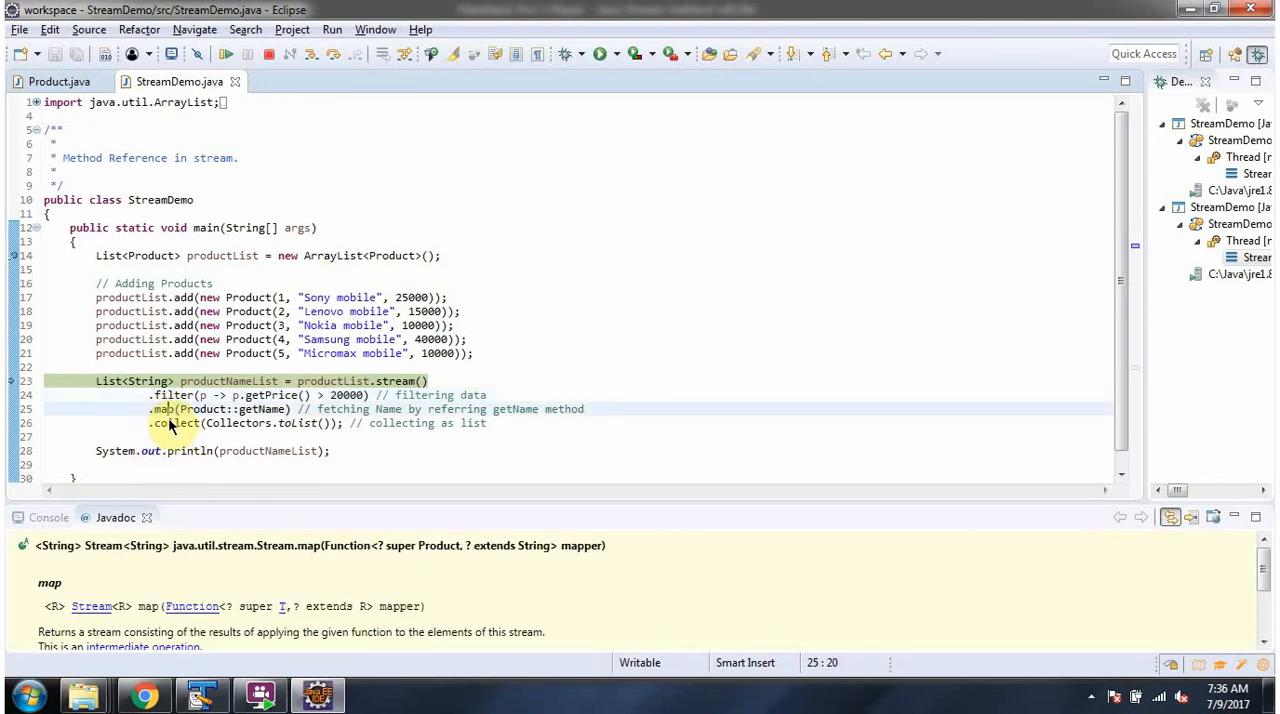
mouse_move(296, 570)
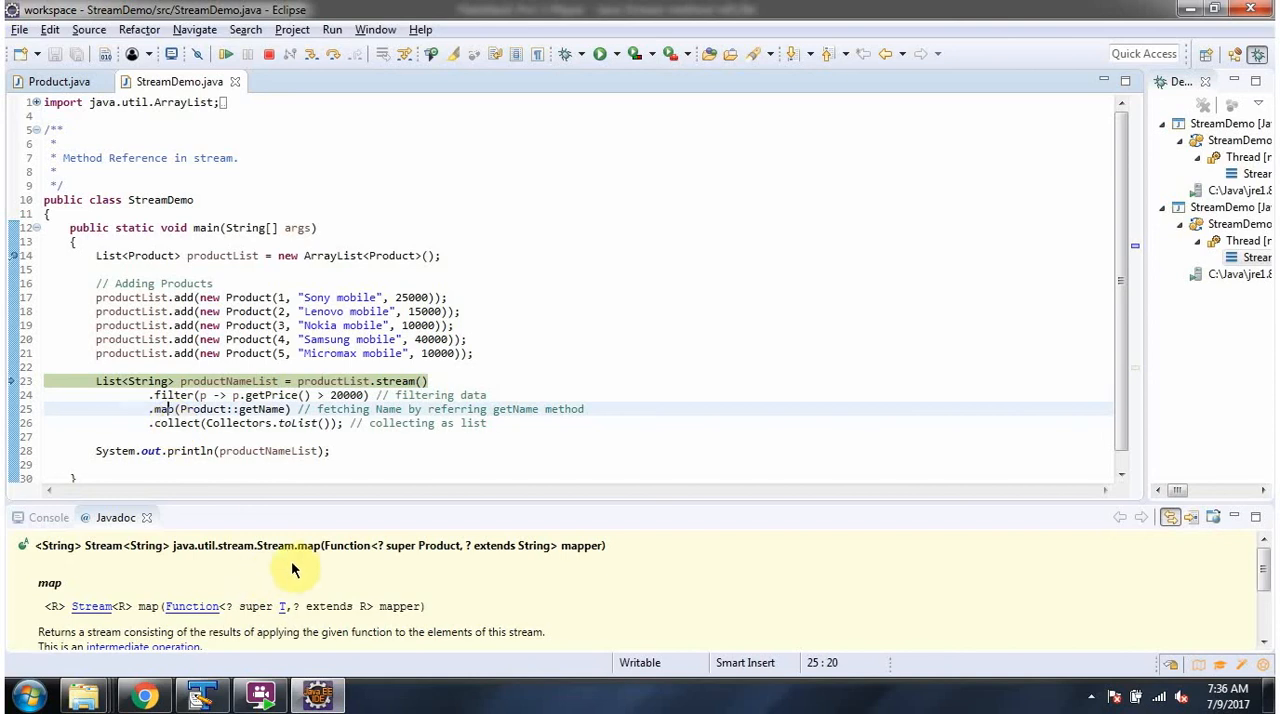
mouse_move(308, 562)
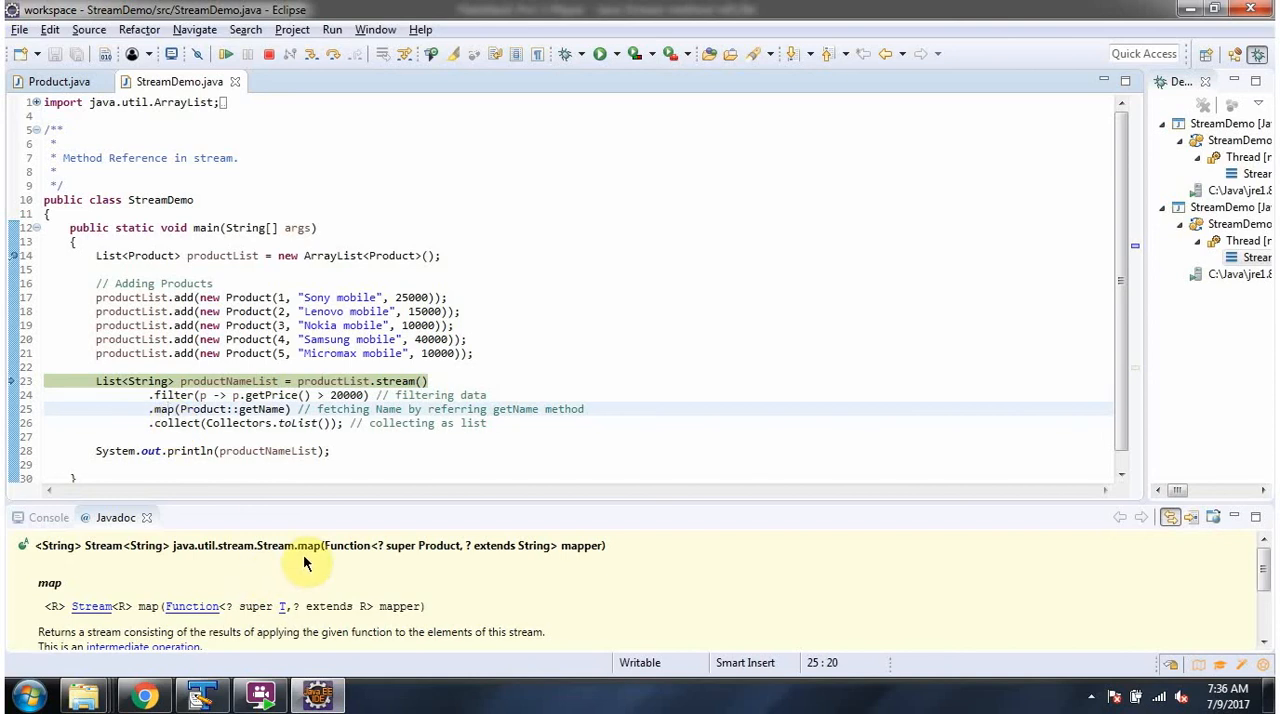
mouse_move(270, 418)
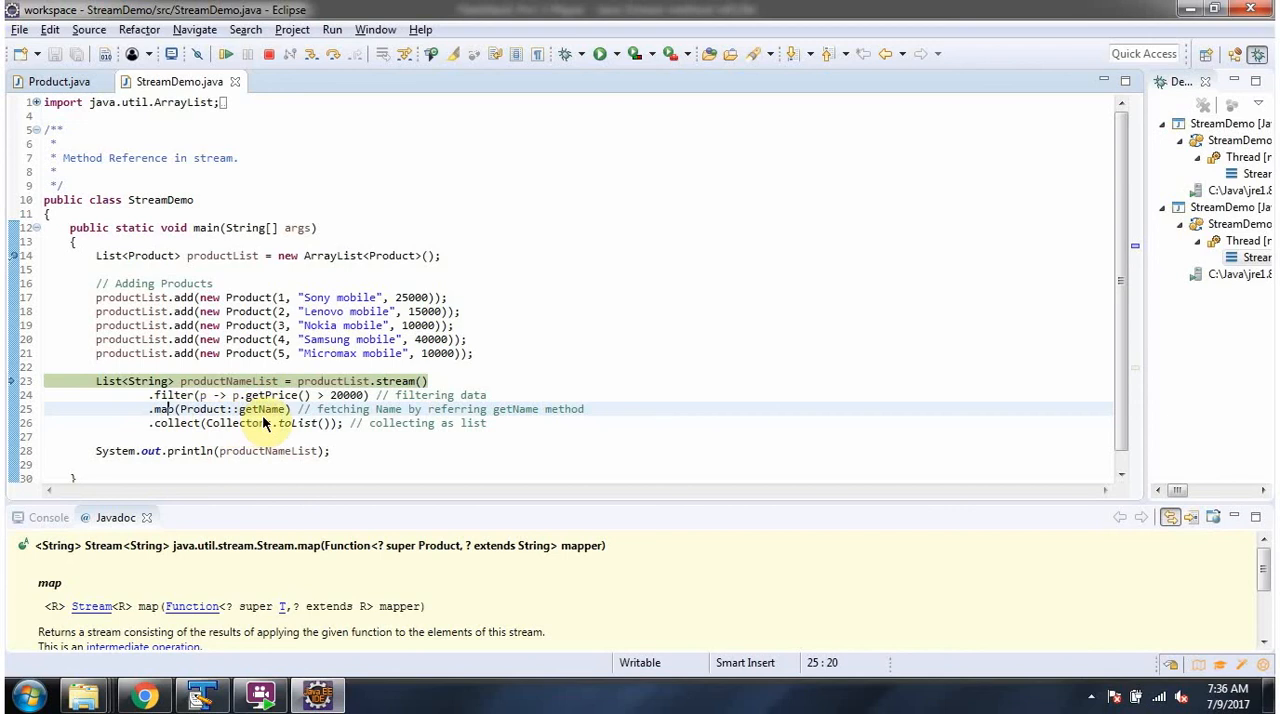
mouse_move(184, 438)
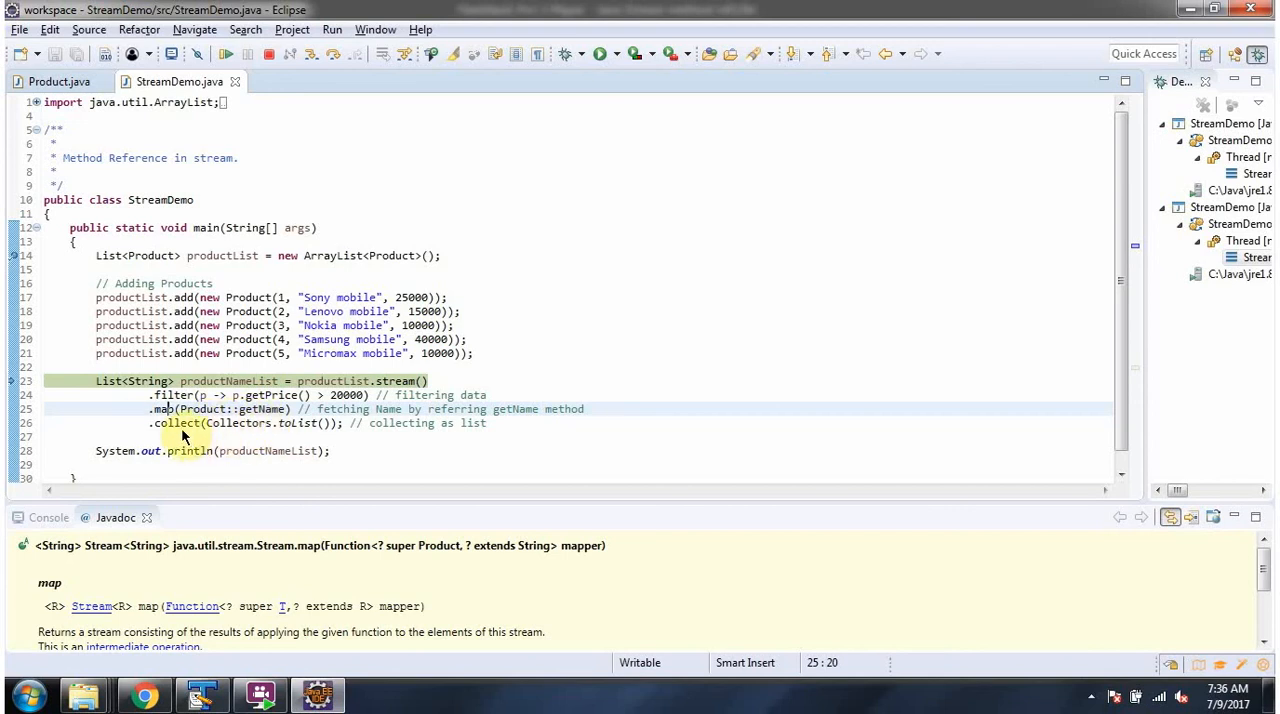
left_click(180, 422)
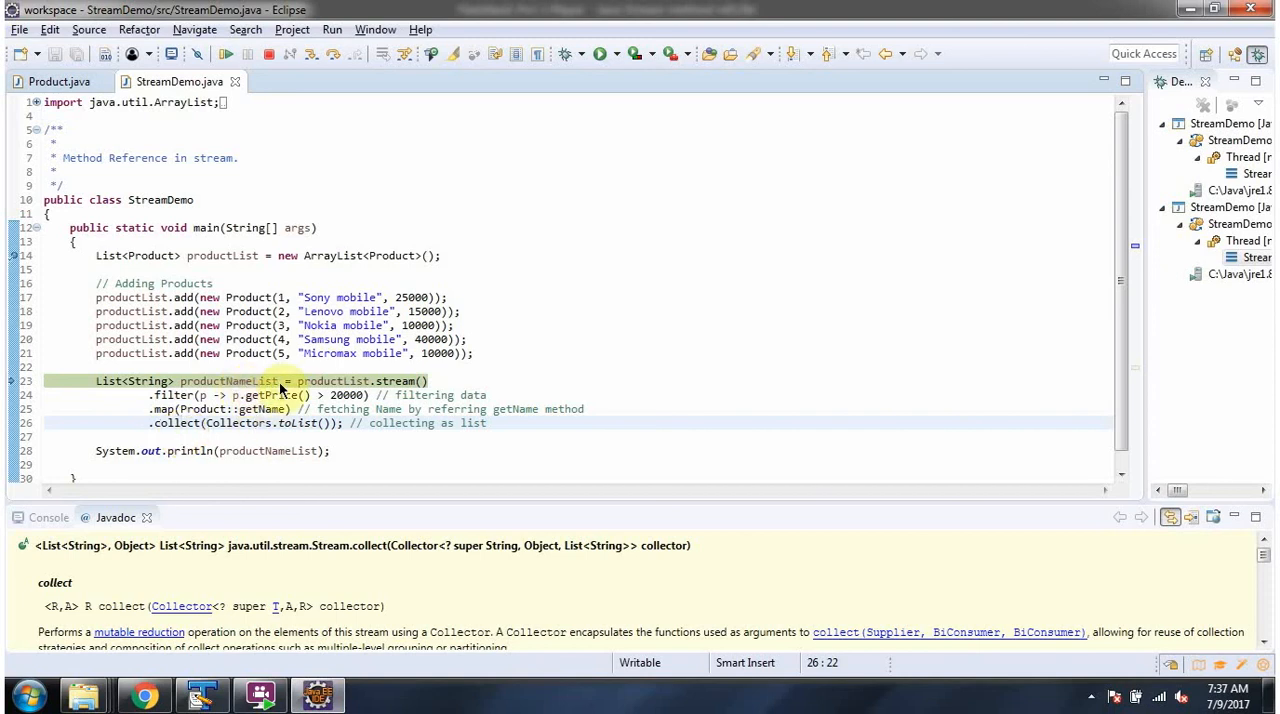
mouse_move(332, 54)
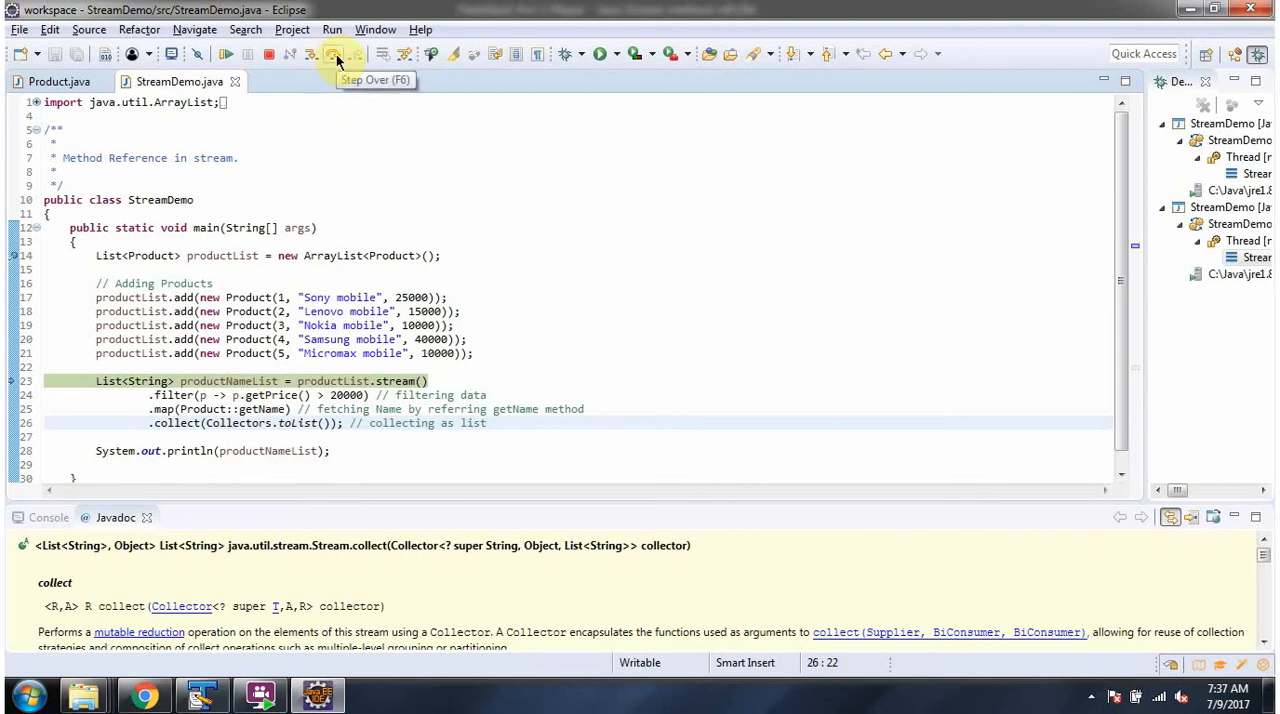
Step: Step over the stream line so the console prints [Sony mobile, Samsung mobile]
left_click(336, 54)
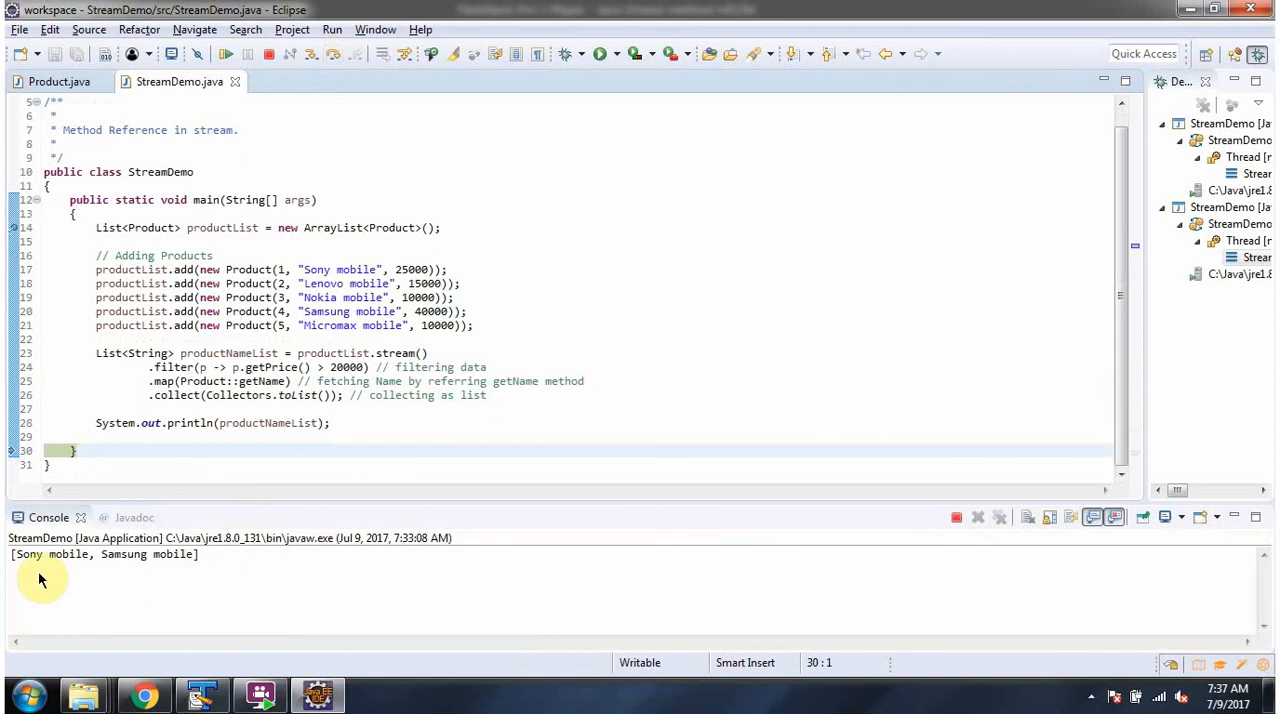
mouse_move(140, 576)
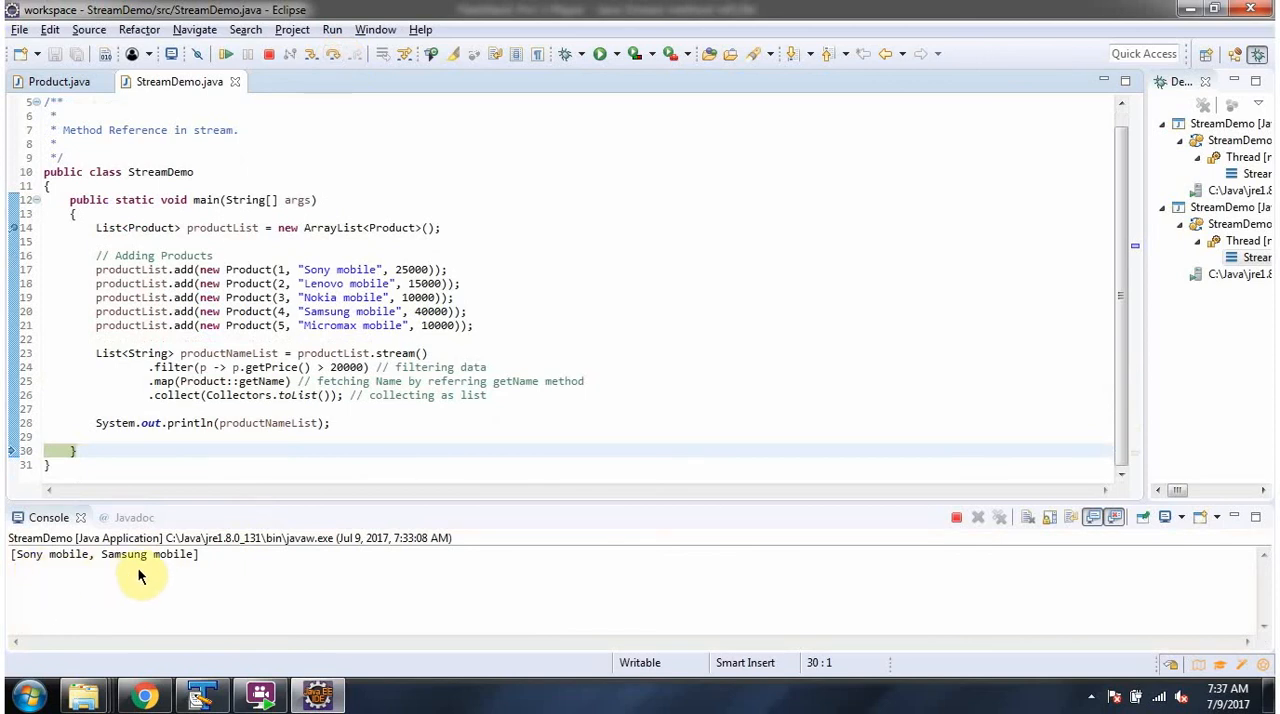